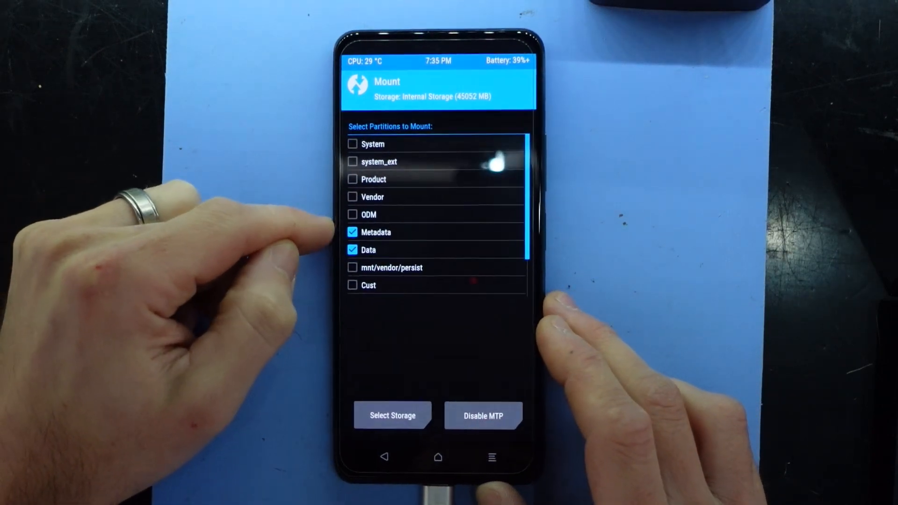
- Scroll through the mounted partition list, then go back to TWRP's main menu
{"action": "scroll", "scroll_direction": "down", "scroll_amount": 3}
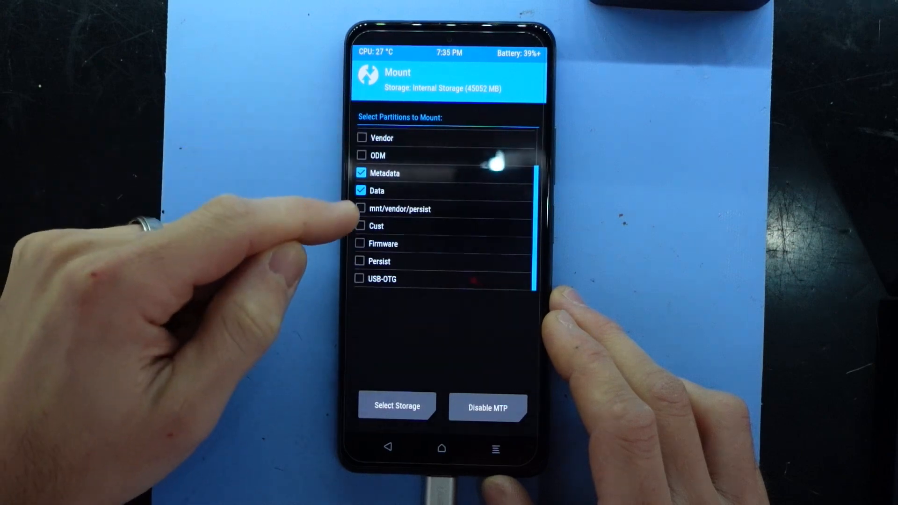
{"action": "scroll", "scroll_direction": "down", "scroll_amount": 3}
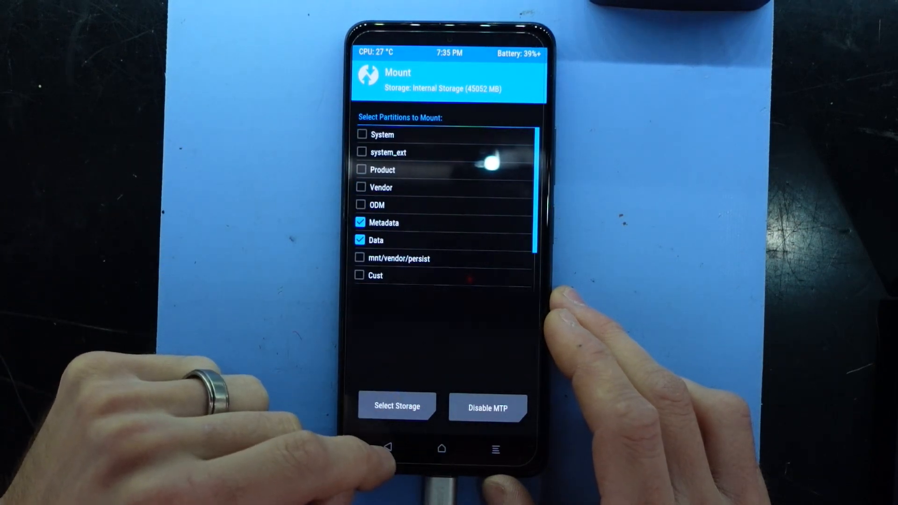
{"action": "left_click", "coordinate": [387, 449]}
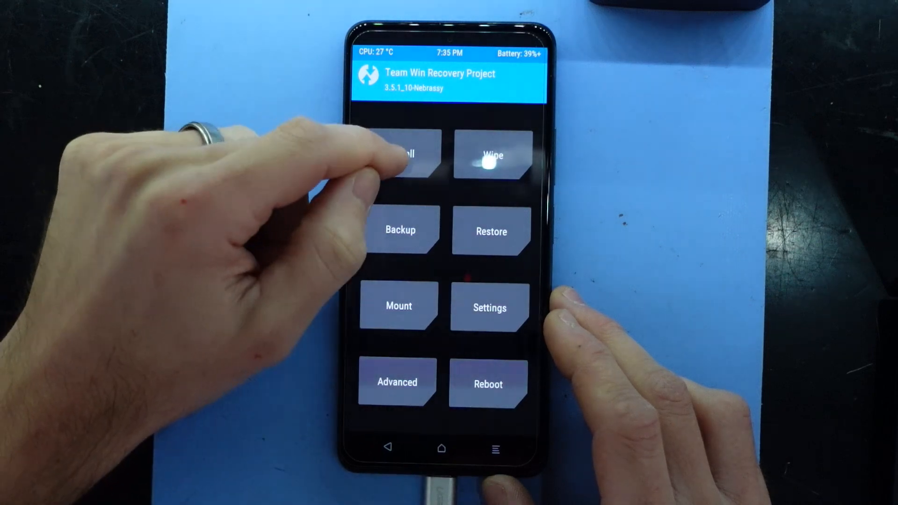
- In Install, select the xiaomi.eu multi HMK40_POCOF3 ROM zip from /sdcard
{"action": "left_click", "coordinate": [397, 156]}
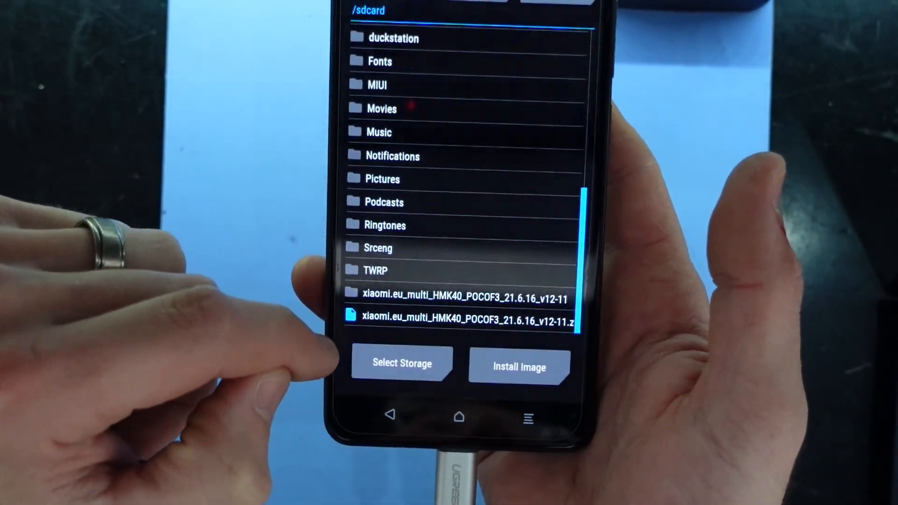
{"action": "left_click", "coordinate": [462, 316]}
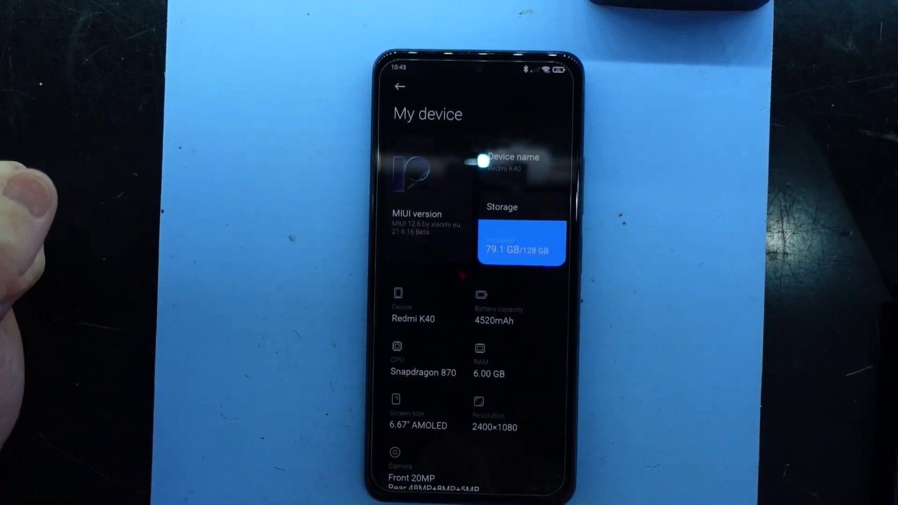
{"action": "mouse_move", "coordinate": [45, 143]}
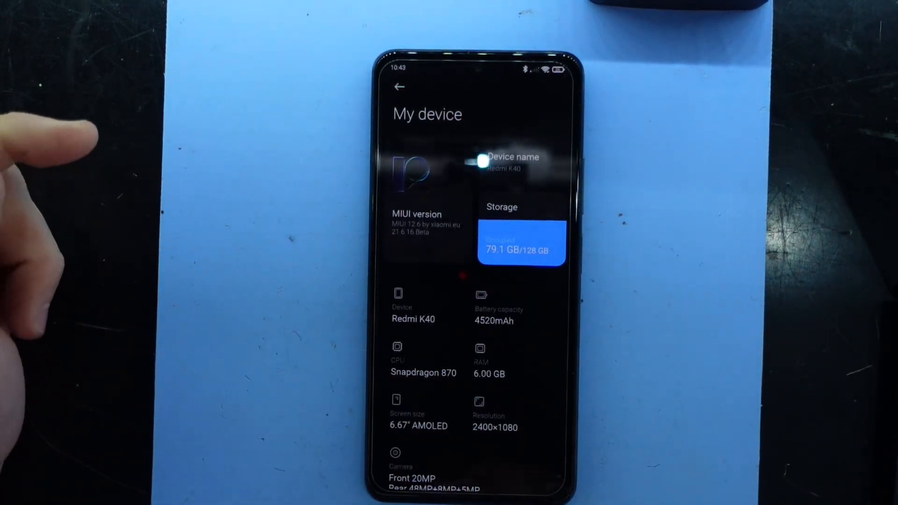